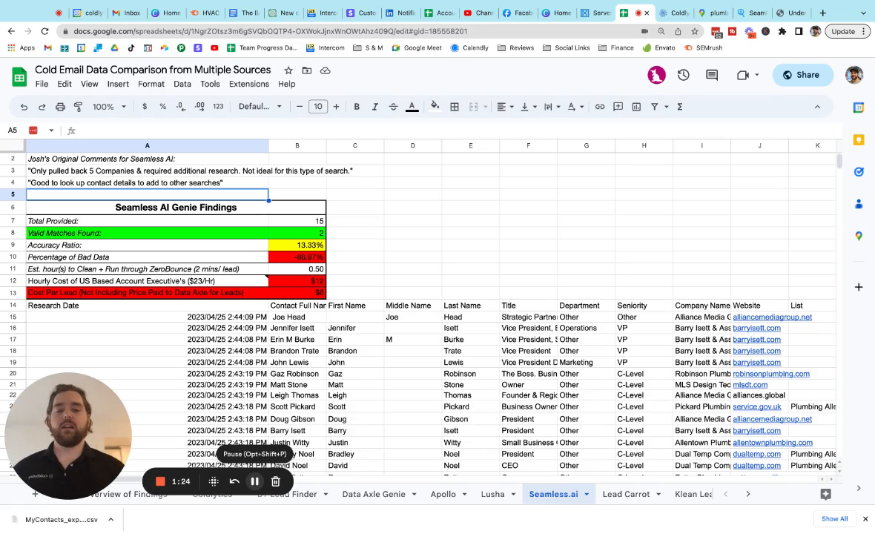
{"action": "mouse_move", "coordinate": [349, 383]}
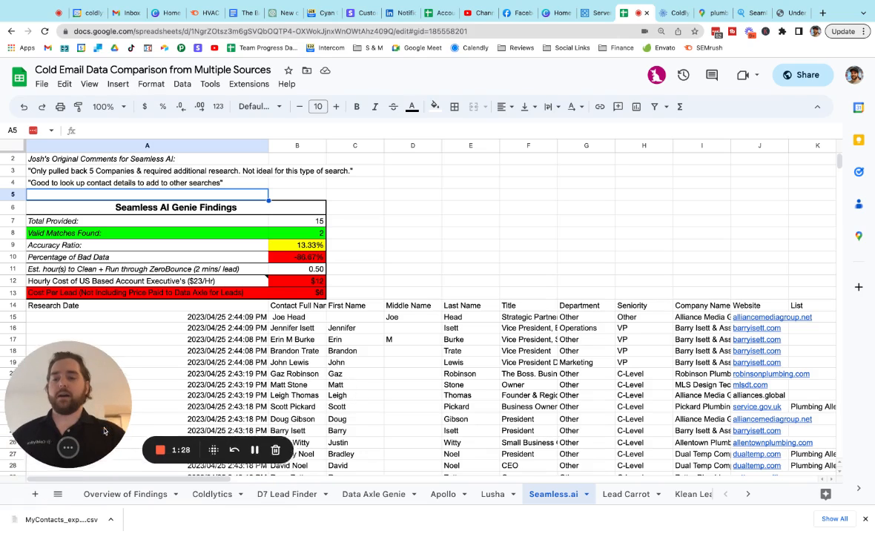
Step: Walk through the Coldlytics, D7 Lead Finder, Data Axle Genie, Apollo, Lusha and Lead Carrot sheets
{"action": "left_click", "coordinate": [213, 494]}
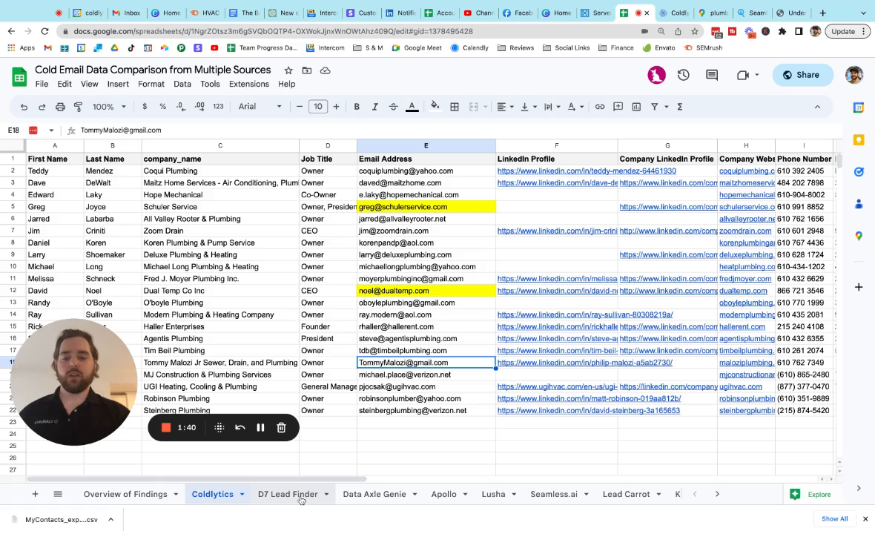
{"action": "left_click", "coordinate": [287, 494]}
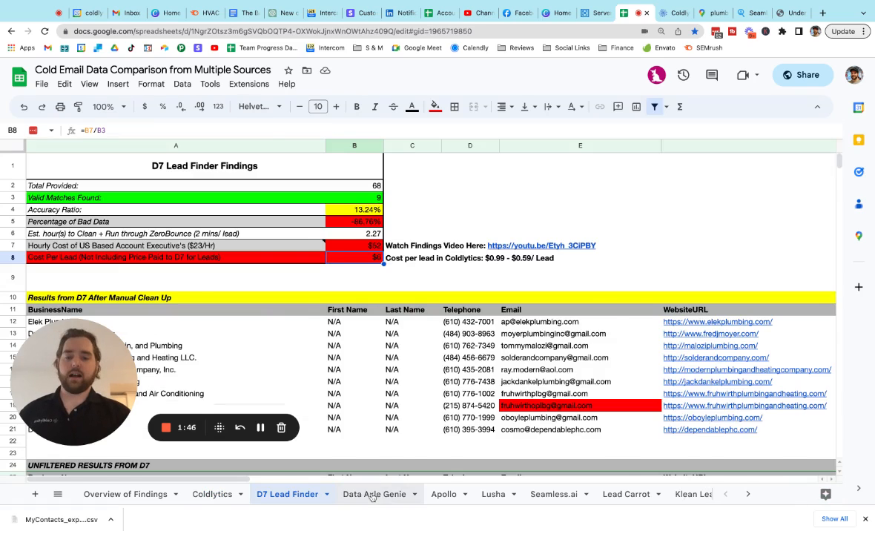
{"action": "left_click", "coordinate": [374, 494]}
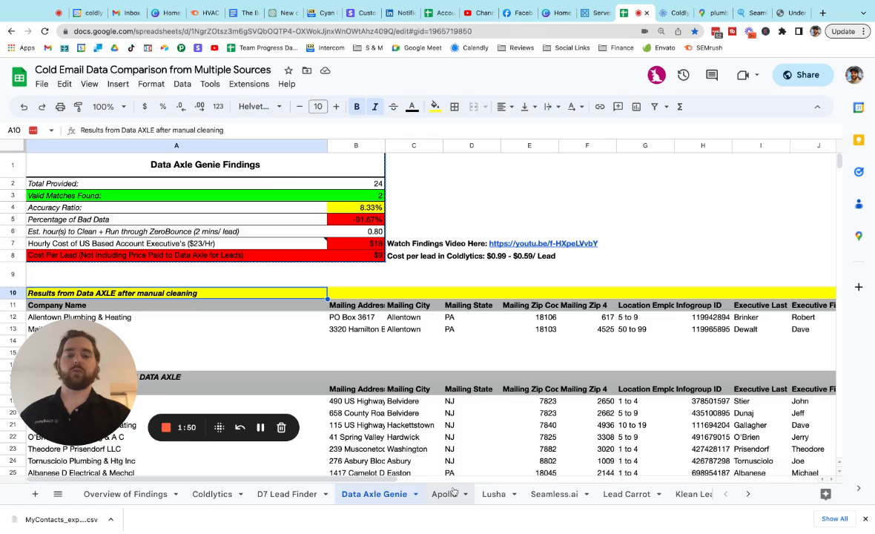
{"action": "left_click", "coordinate": [443, 494]}
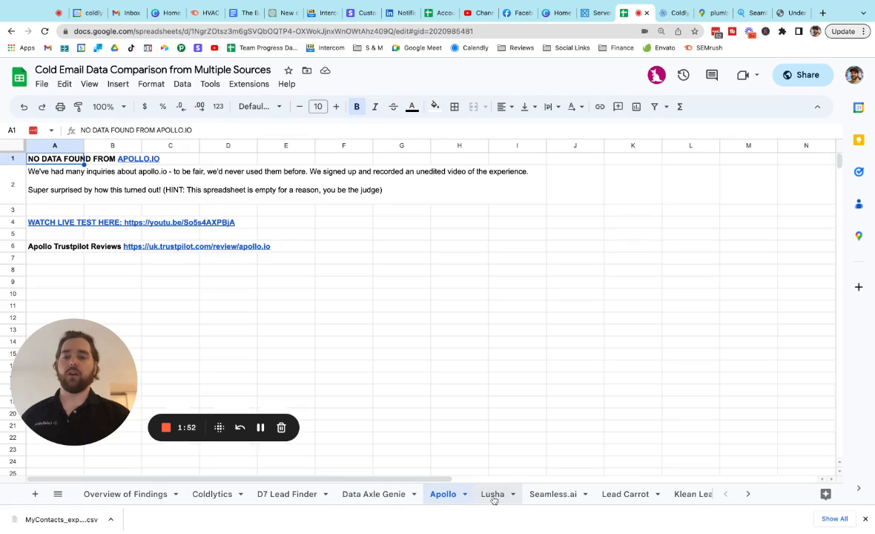
{"action": "left_click", "coordinate": [493, 494]}
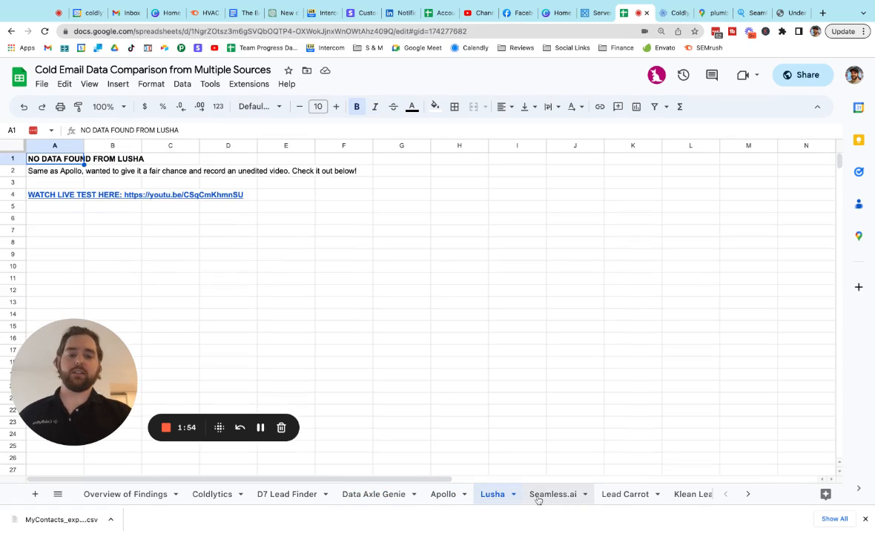
{"action": "left_click", "coordinate": [626, 494]}
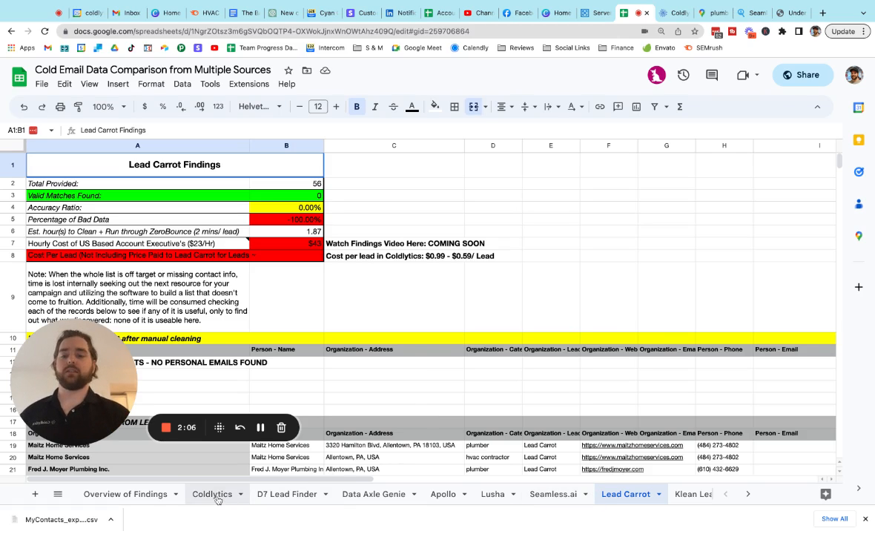
Step: Edit the Allentown PA Plumbing test targeting, adjusting Total Leads and reviewing Owners/Founders seniority
{"action": "left_click", "coordinate": [212, 494]}
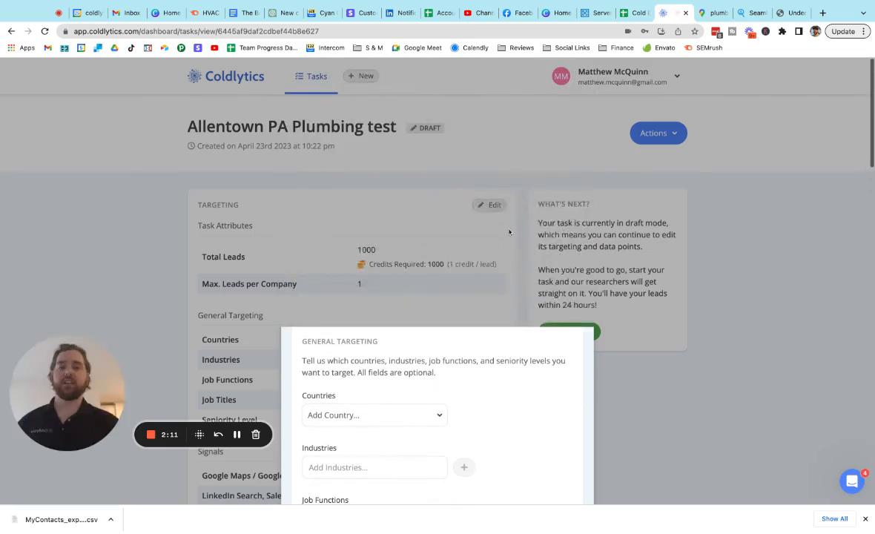
{"action": "left_click", "coordinate": [490, 205]}
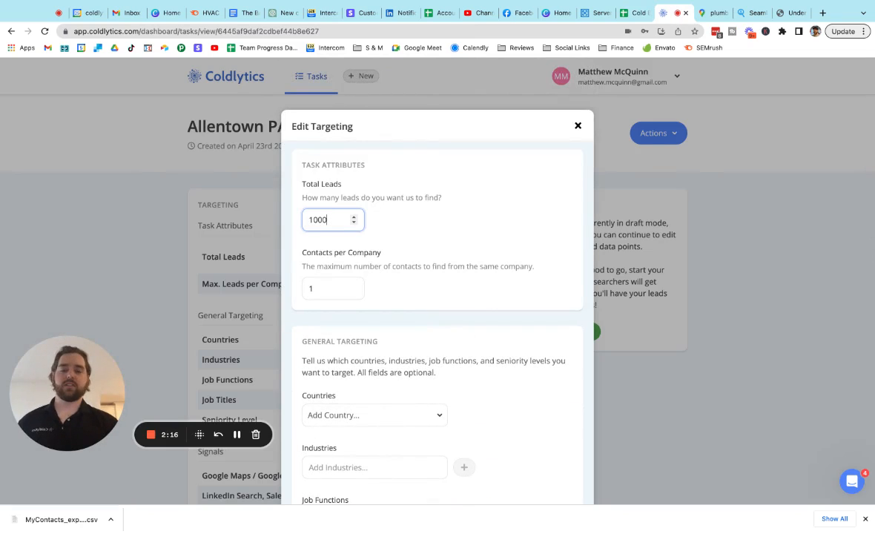
{"action": "left_click", "coordinate": [353, 224]}
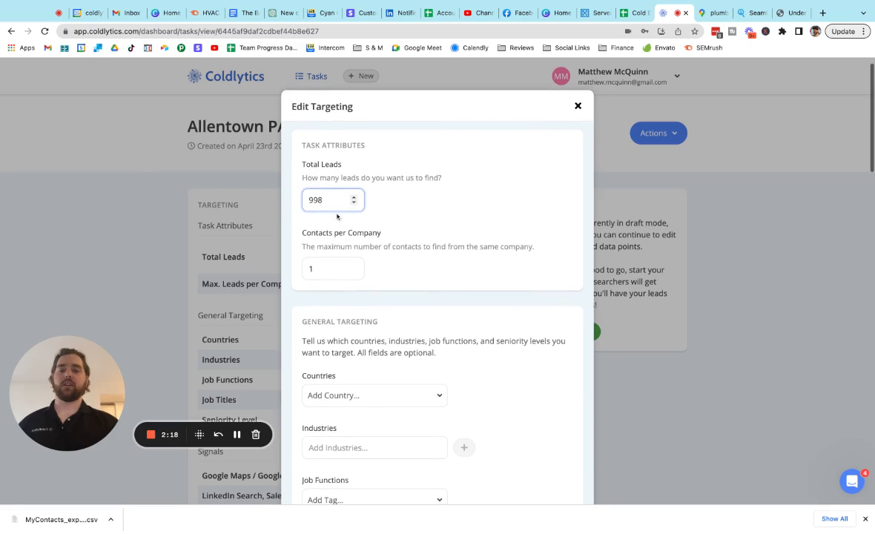
{"action": "type", "text": "1"}
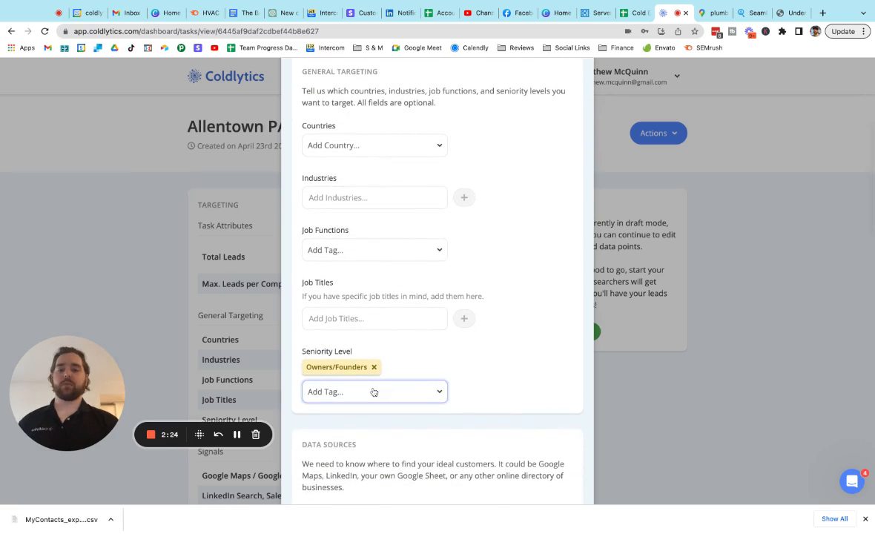
{"action": "scroll", "scroll_direction": "down", "scroll_amount": 3}
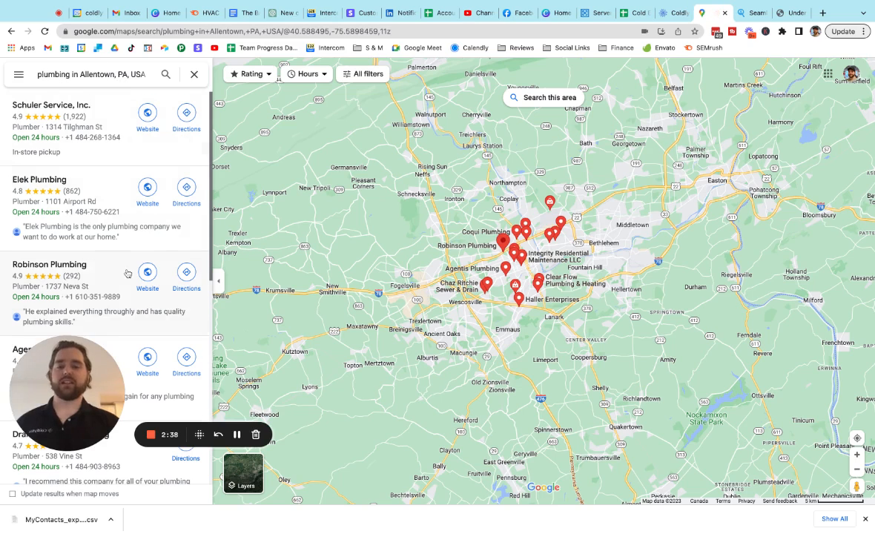
Step: Browse the Google Maps results for plumbing in Allentown, PA
{"action": "scroll", "scroll_direction": "down", "scroll_amount": 3}
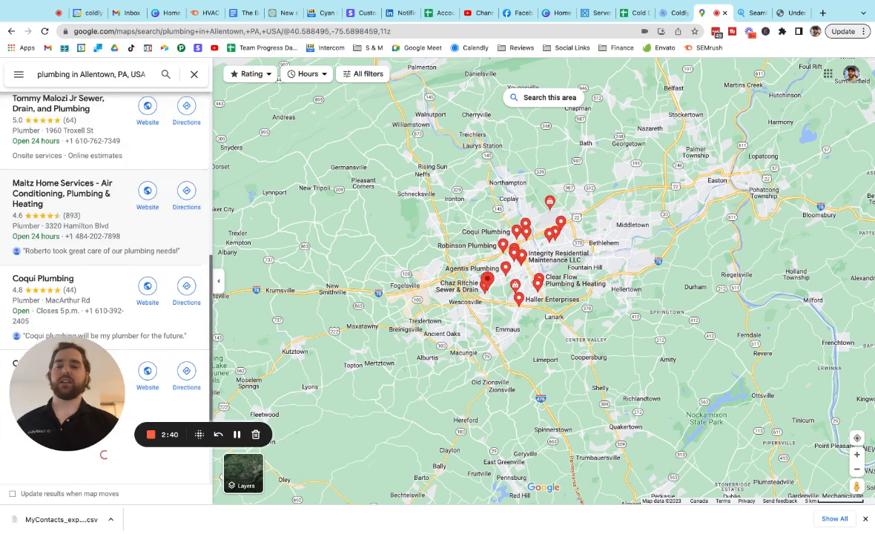
{"action": "scroll", "scroll_direction": "down", "scroll_amount": 3}
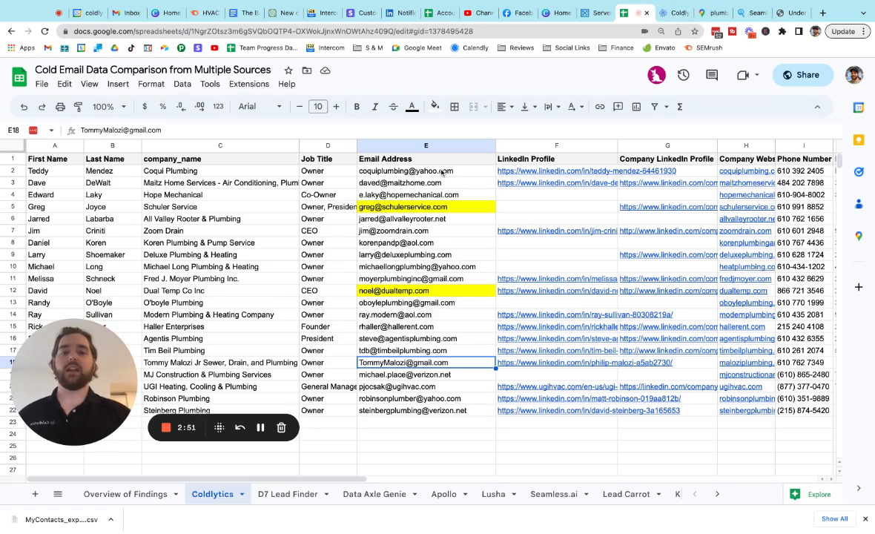
{"action": "mouse_move", "coordinate": [449, 430]}
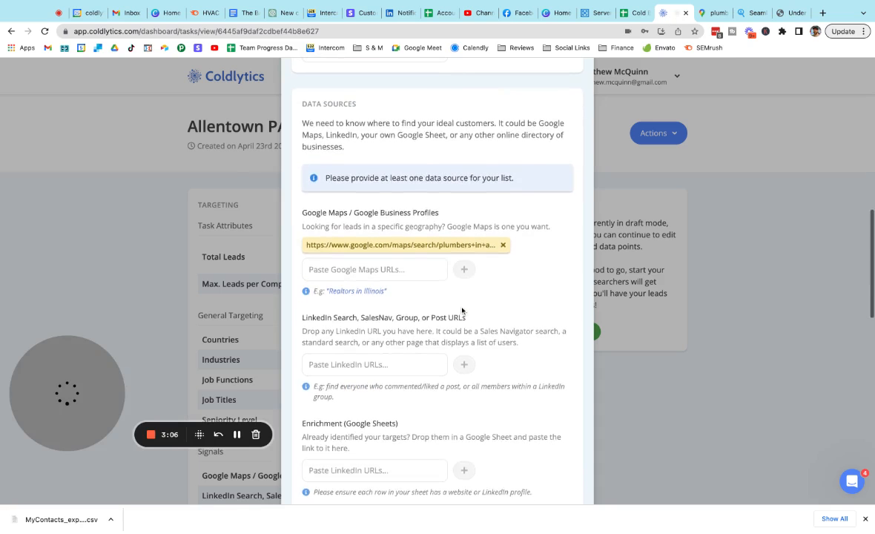
Step: Review Data Sources, Advanced Filters and Additional Notes, then return to the Data Points summary
{"action": "scroll", "scroll_direction": "down", "scroll_amount": 3}
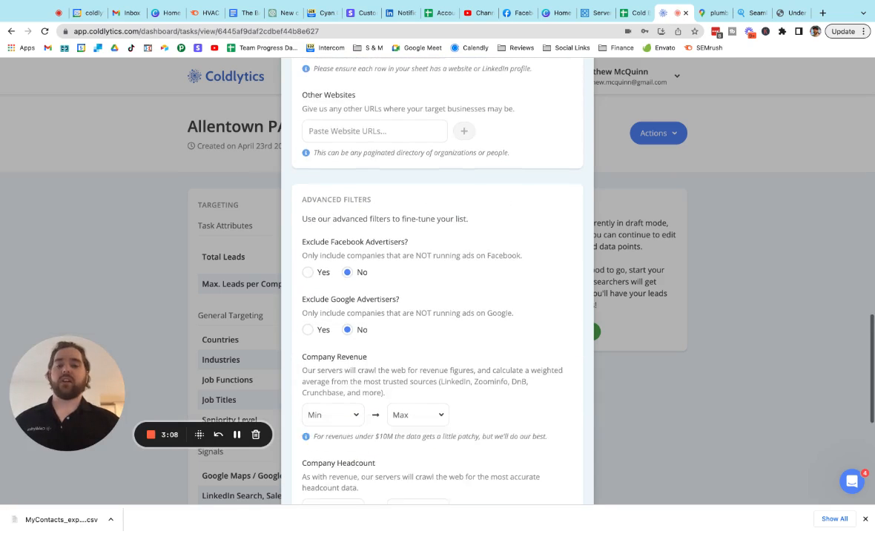
{"action": "scroll", "scroll_direction": "down", "scroll_amount": 3}
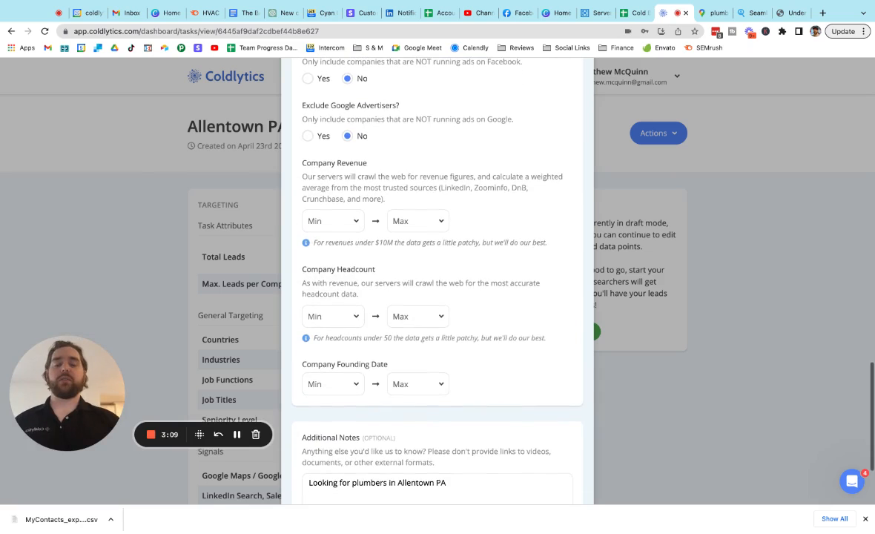
{"action": "scroll", "scroll_direction": "down", "scroll_amount": 3}
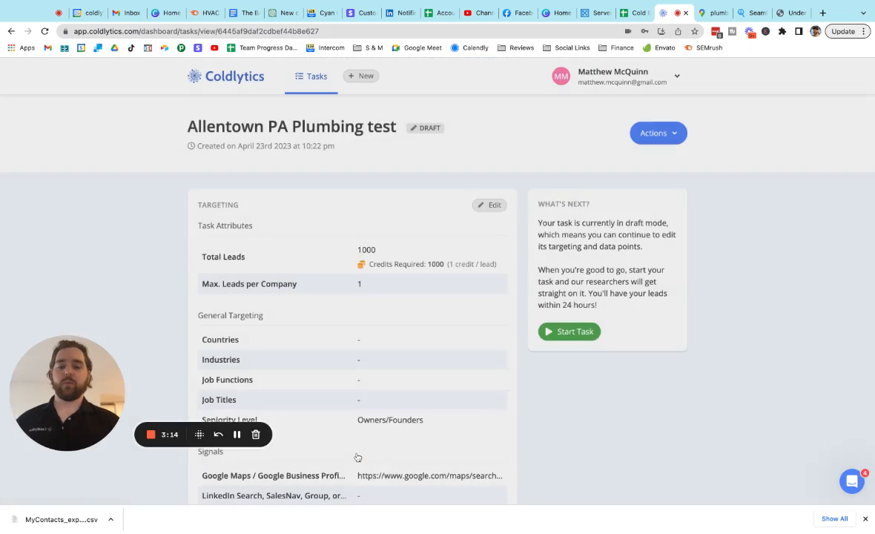
{"action": "scroll", "scroll_direction": "down", "scroll_amount": 3}
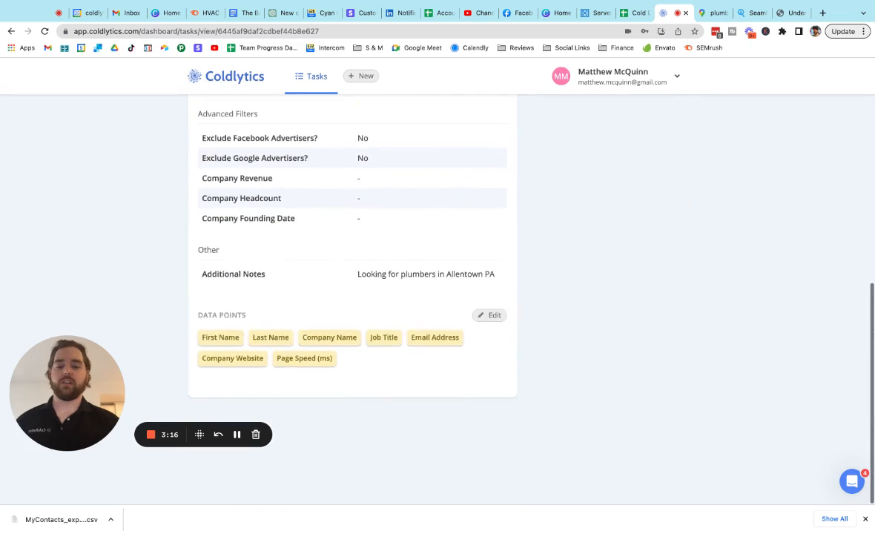
Step: Open the task's data points editor and browse the extra data points down to Wordpress
{"action": "left_click", "coordinate": [490, 315]}
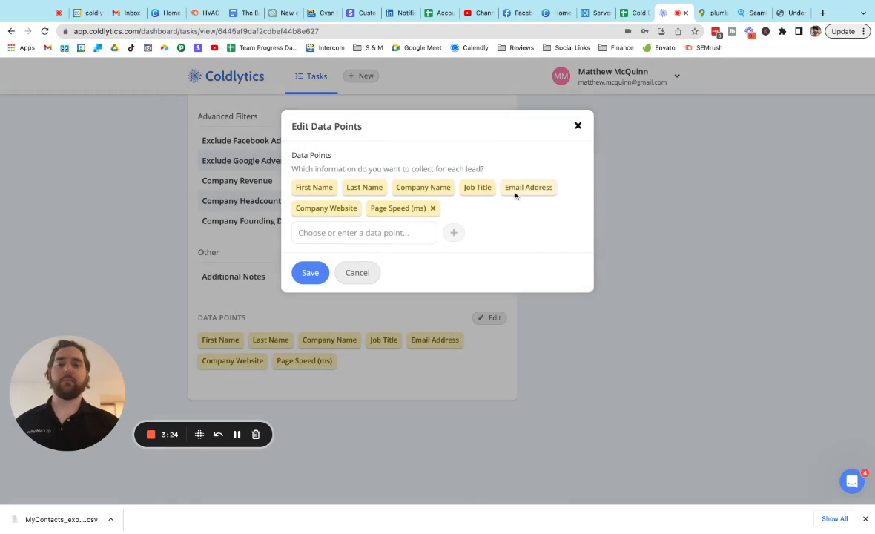
{"action": "mouse_move", "coordinate": [350, 216]}
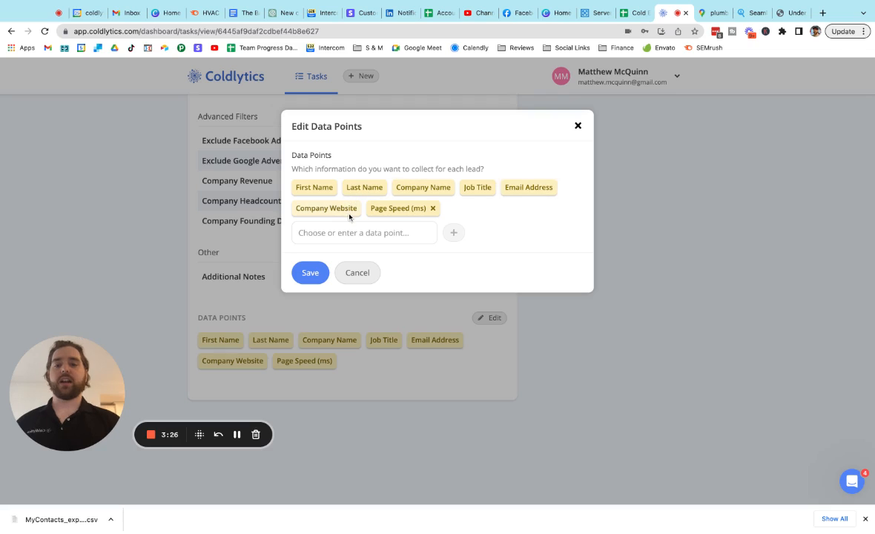
{"action": "left_click", "coordinate": [363, 232]}
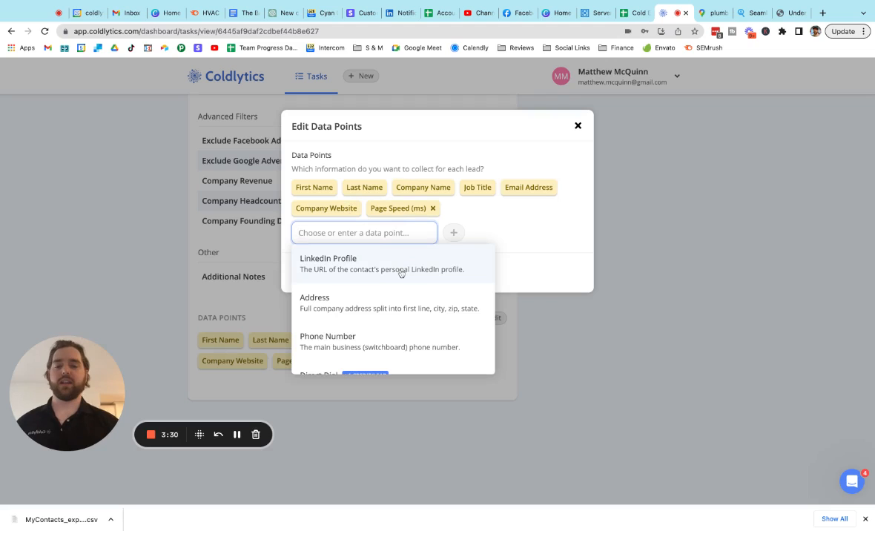
{"action": "mouse_move", "coordinate": [410, 304]}
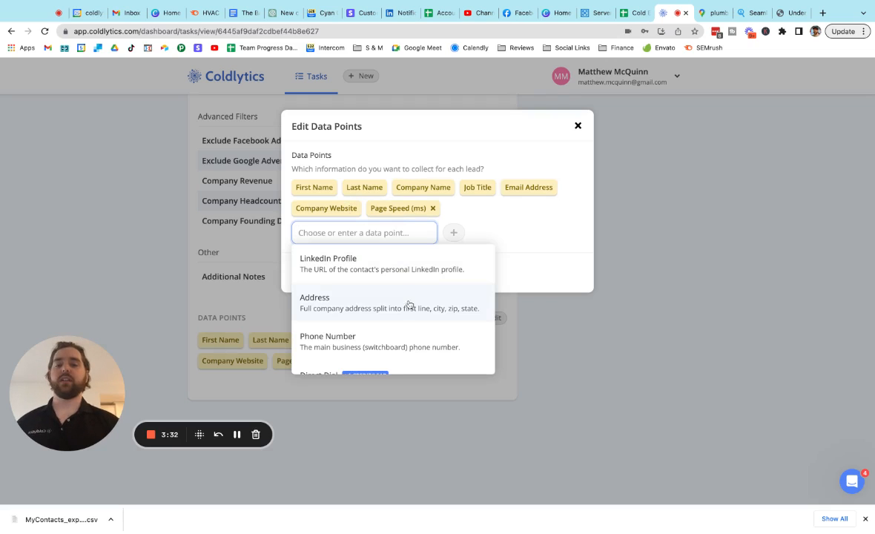
{"action": "mouse_move", "coordinate": [403, 277]}
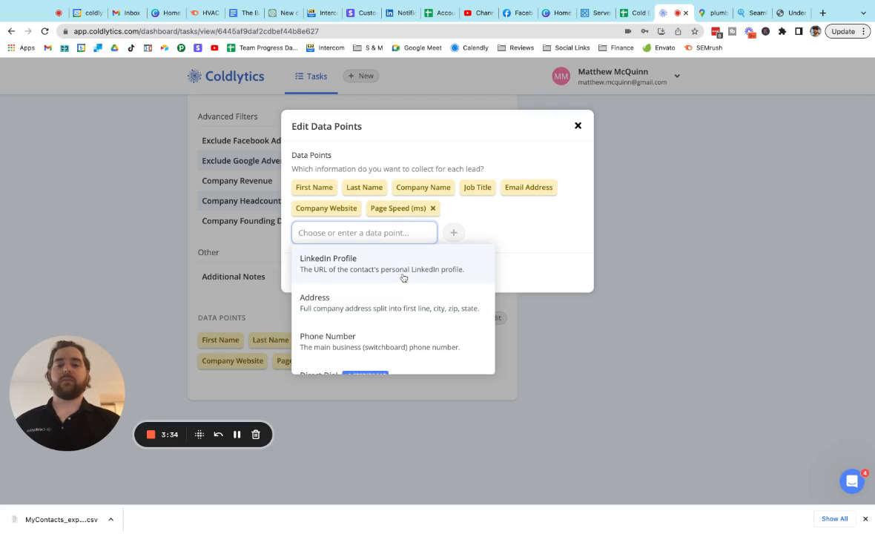
{"action": "mouse_move", "coordinate": [402, 310]}
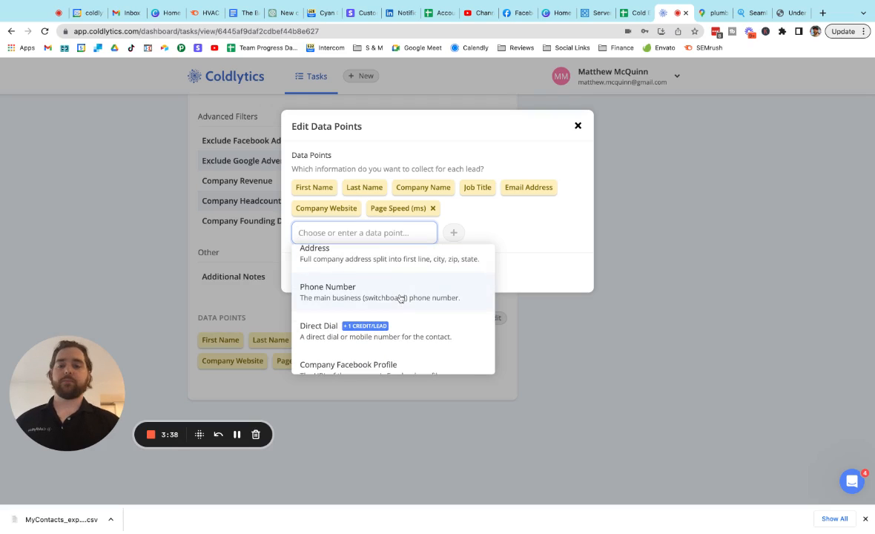
{"action": "scroll", "scroll_direction": "down", "scroll_amount": 3}
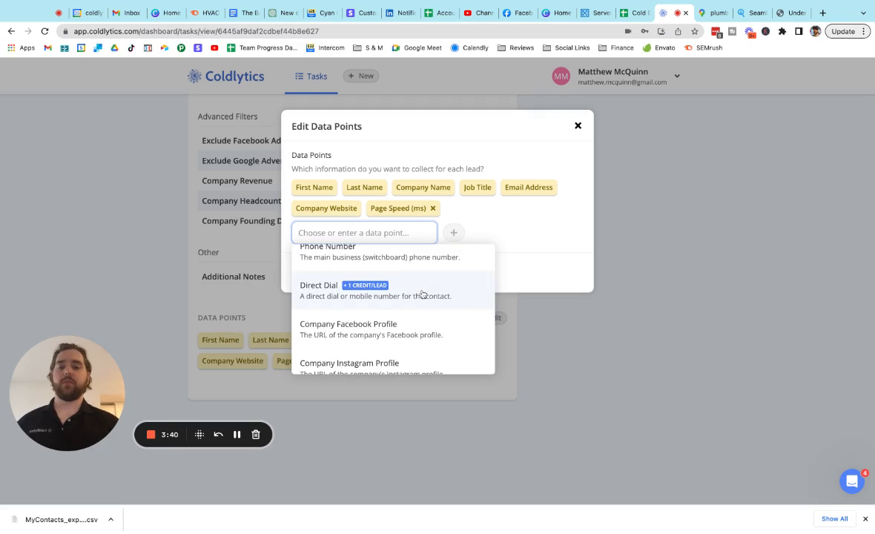
{"action": "scroll", "scroll_direction": "down", "scroll_amount": 3}
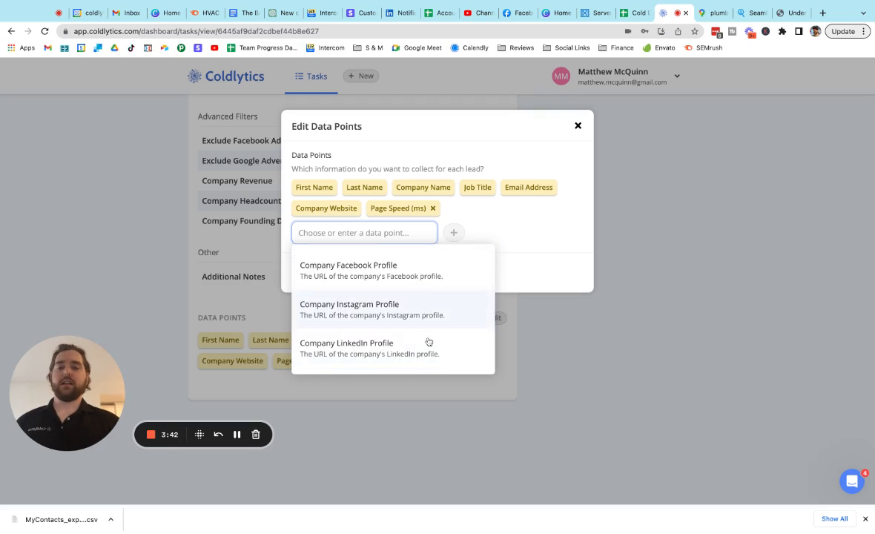
{"action": "scroll", "scroll_direction": "down", "scroll_amount": 3}
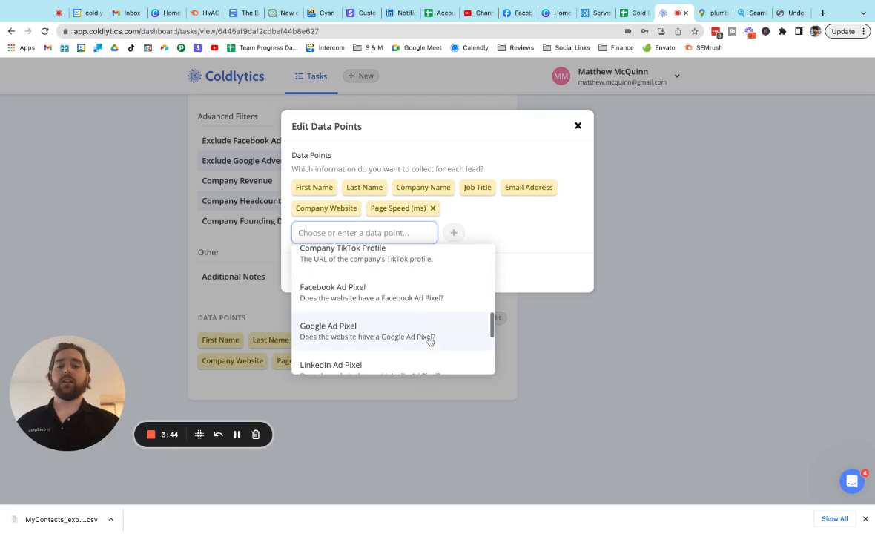
{"action": "scroll", "scroll_direction": "down", "scroll_amount": 3}
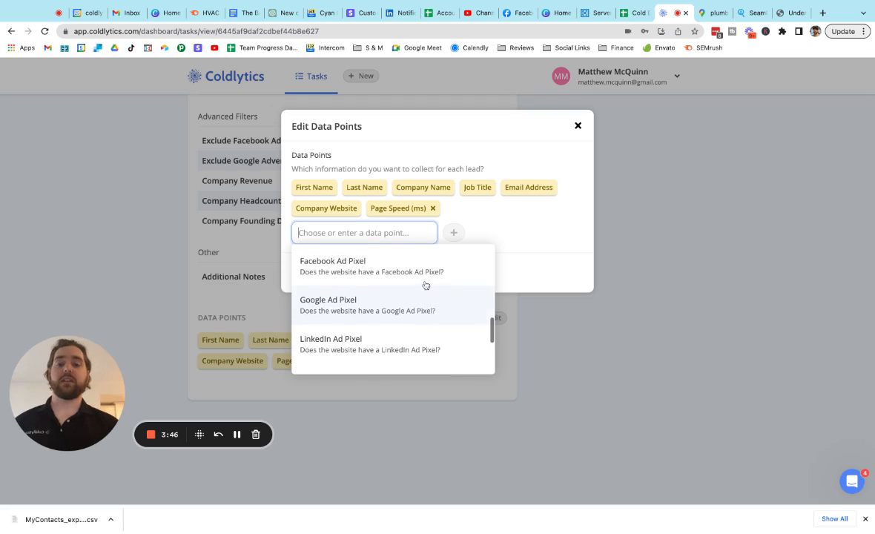
{"action": "mouse_move", "coordinate": [436, 322]}
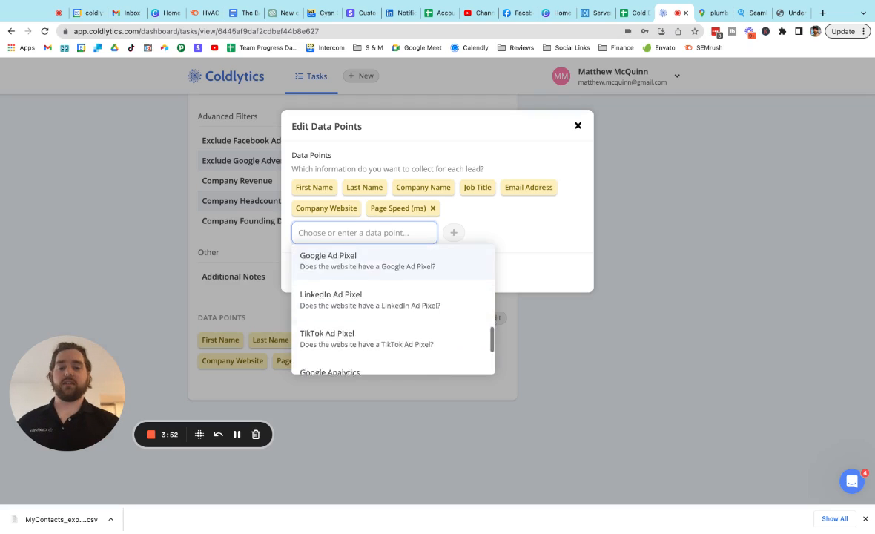
{"action": "scroll", "scroll_direction": "down", "scroll_amount": 3}
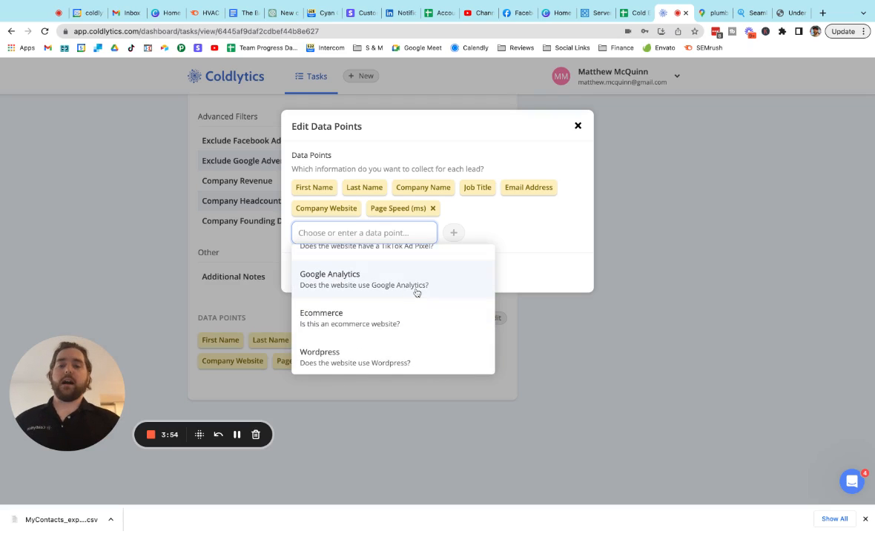
{"action": "mouse_move", "coordinate": [427, 331]}
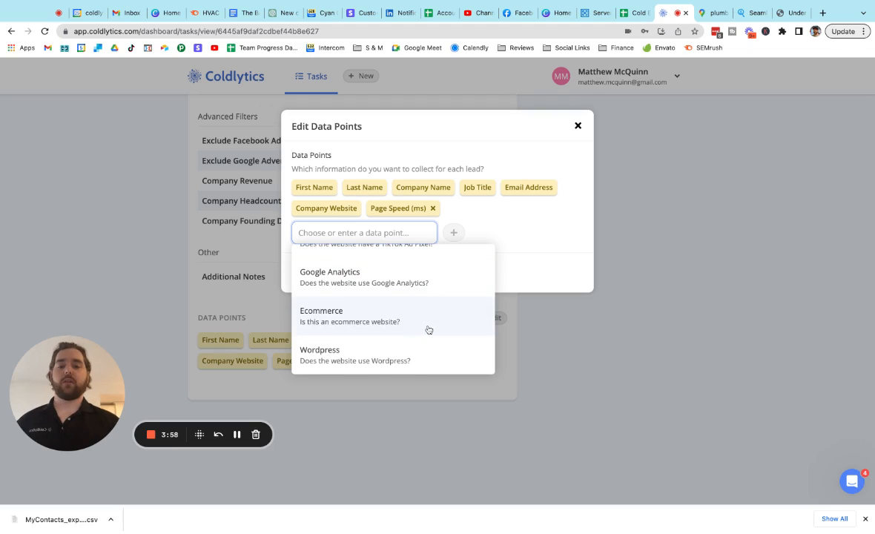
{"action": "mouse_move", "coordinate": [436, 353]}
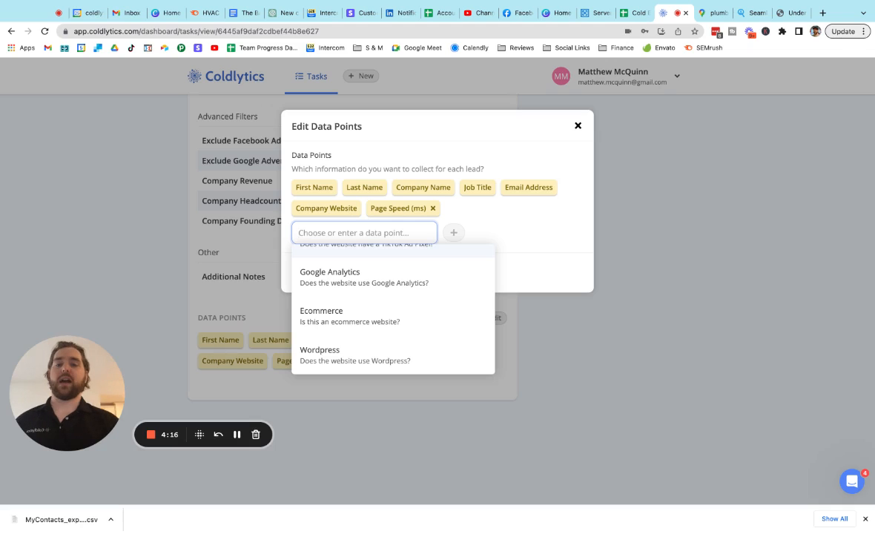
{"action": "mouse_move", "coordinate": [488, 216]}
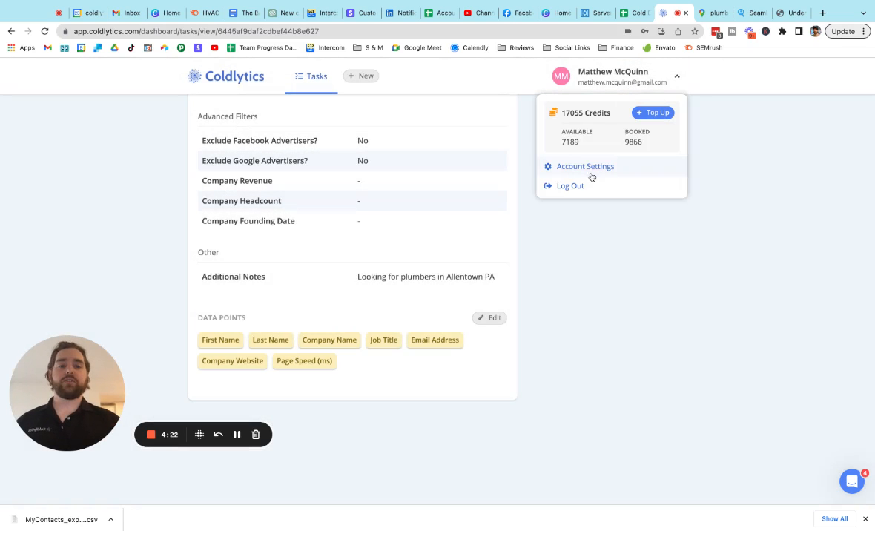
Step: Open Account Settings to view the Lite, Basic and Pro plan prices
{"action": "left_click", "coordinate": [585, 166]}
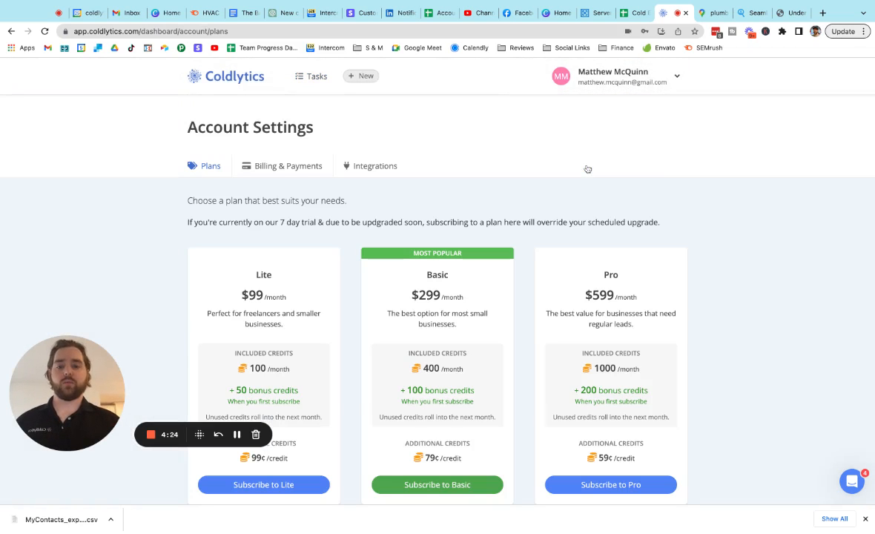
{"action": "scroll", "scroll_direction": "down", "scroll_amount": 3}
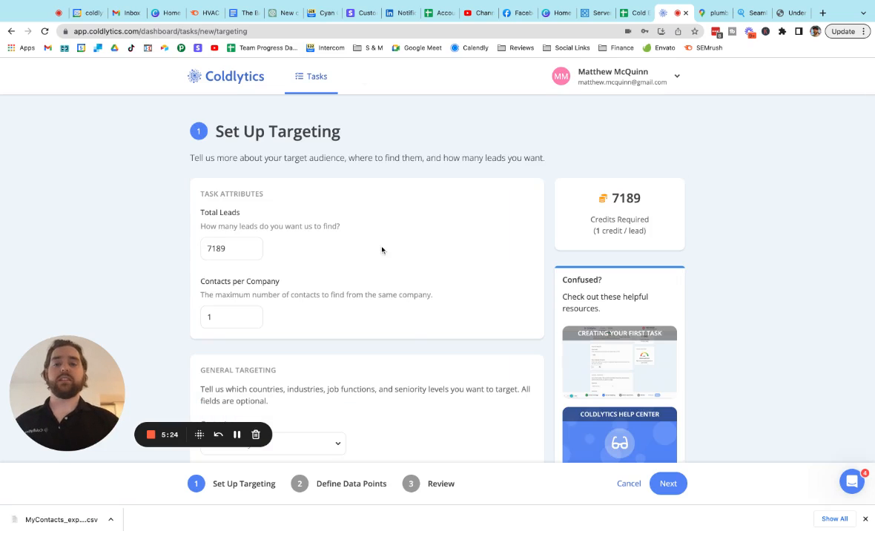
Step: Open the Intercom help messenger over the new task's targeting page
{"action": "scroll", "scroll_direction": "down", "scroll_amount": 3}
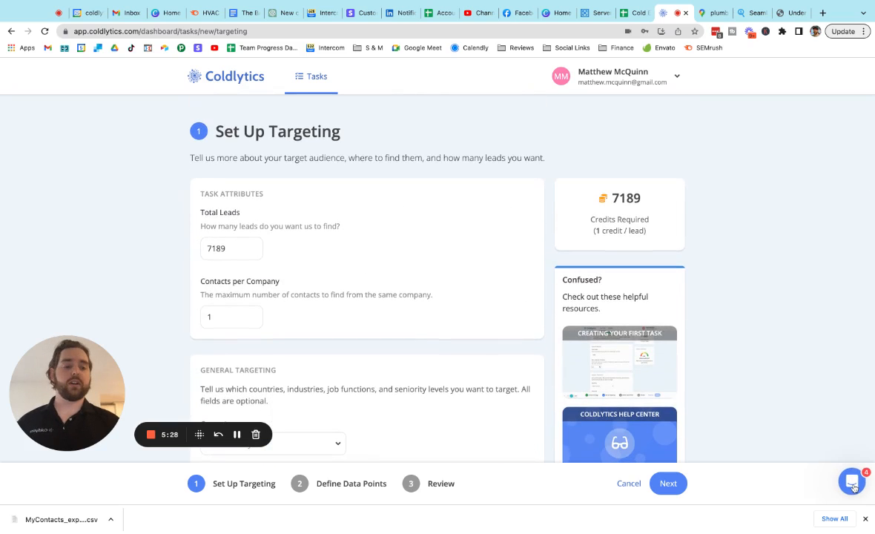
{"action": "left_click", "coordinate": [851, 482]}
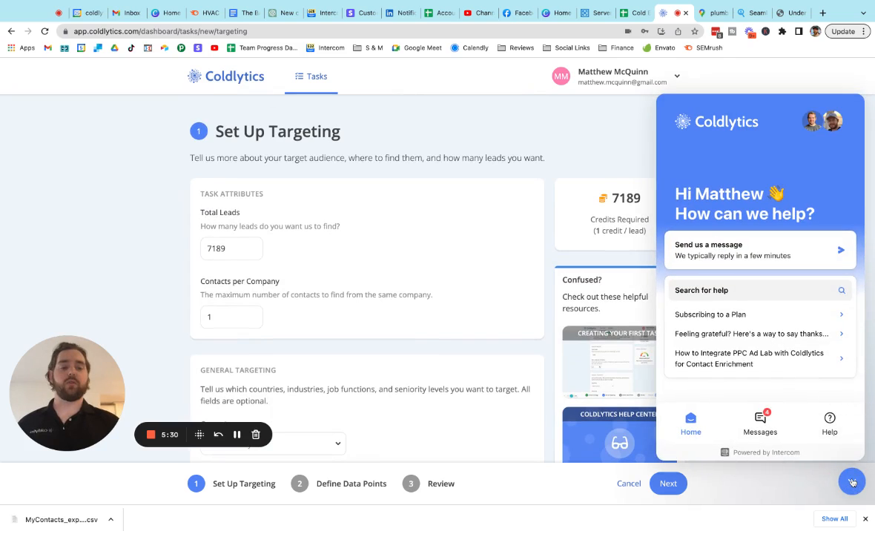